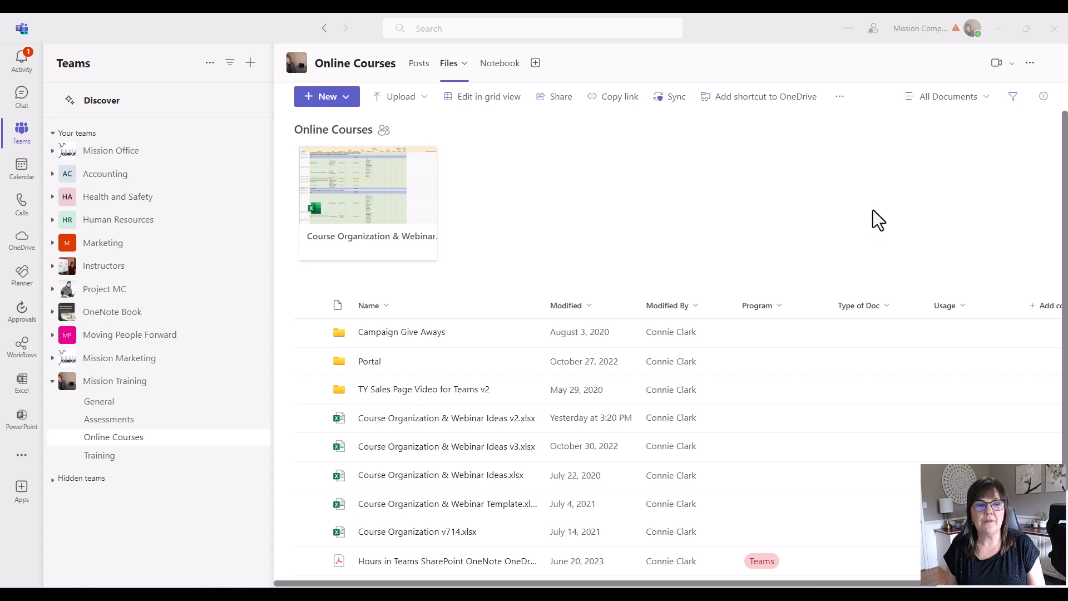
mouse_move(149, 394)
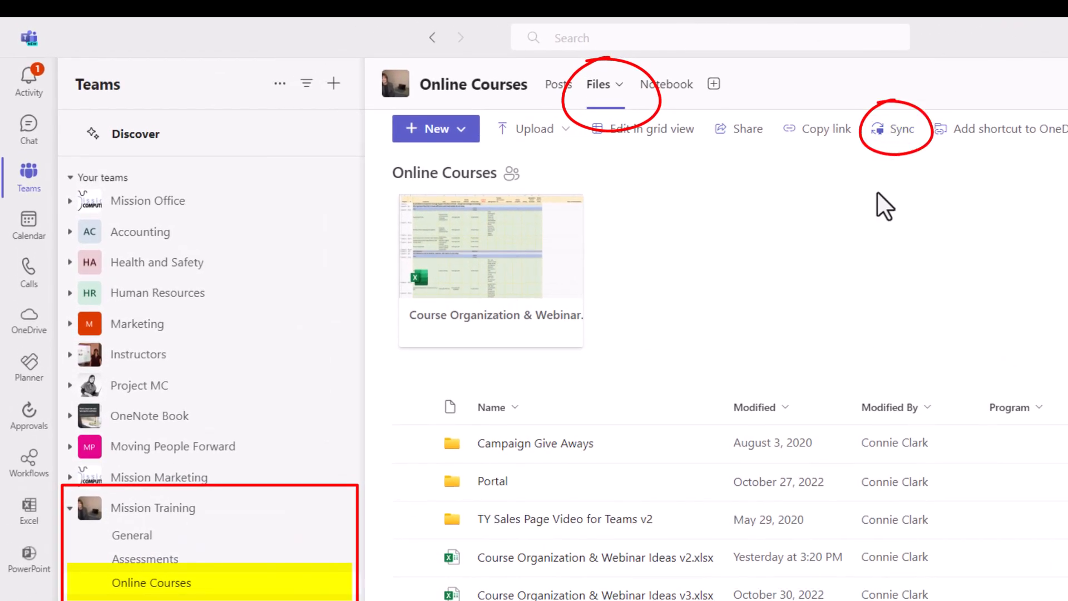
mouse_move(919, 189)
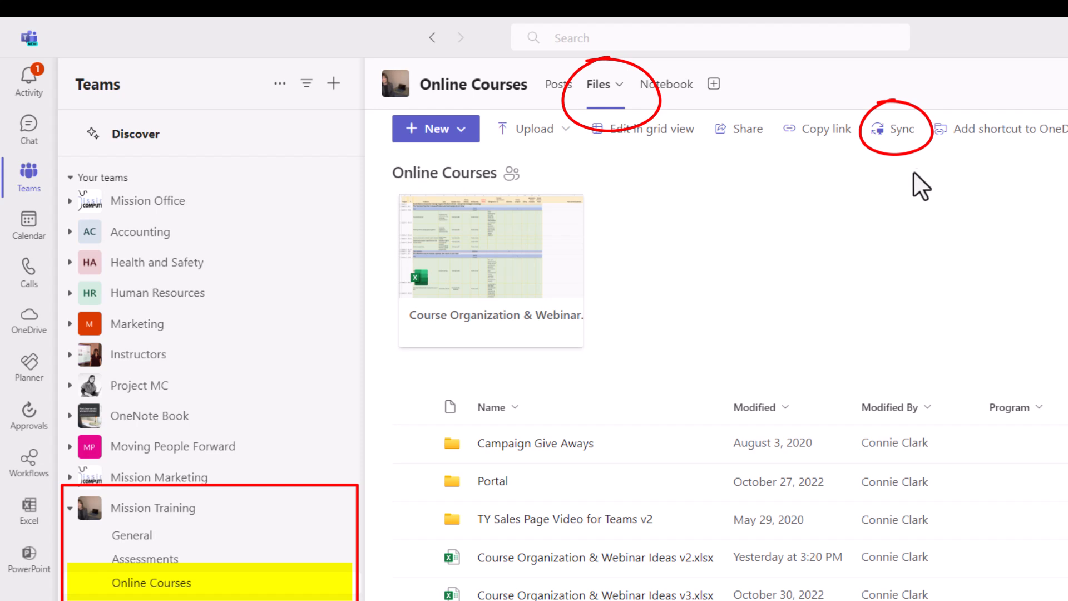
mouse_move(915, 204)
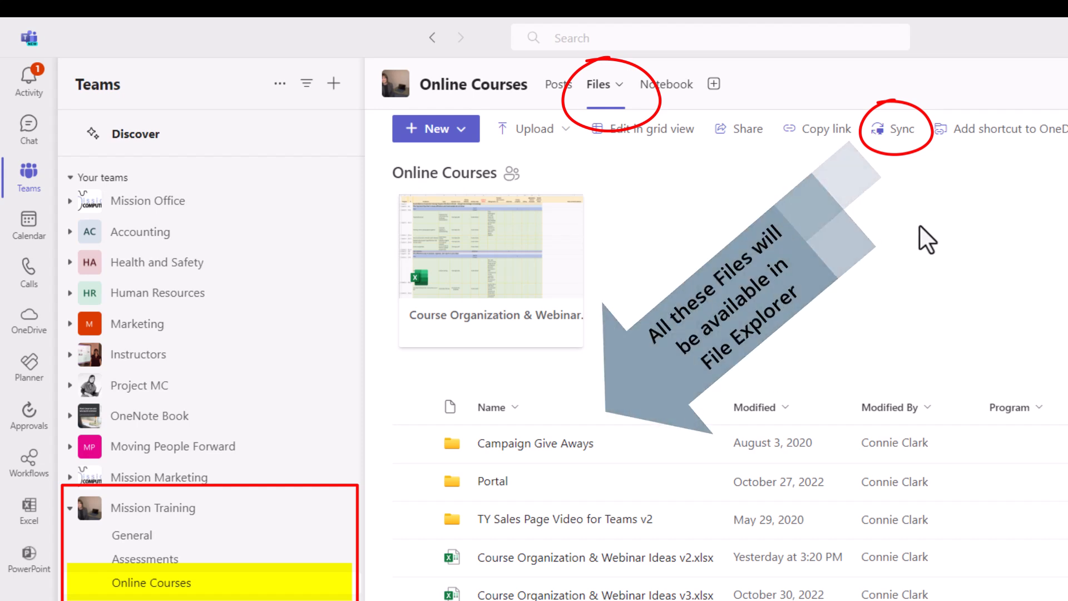
mouse_move(913, 231)
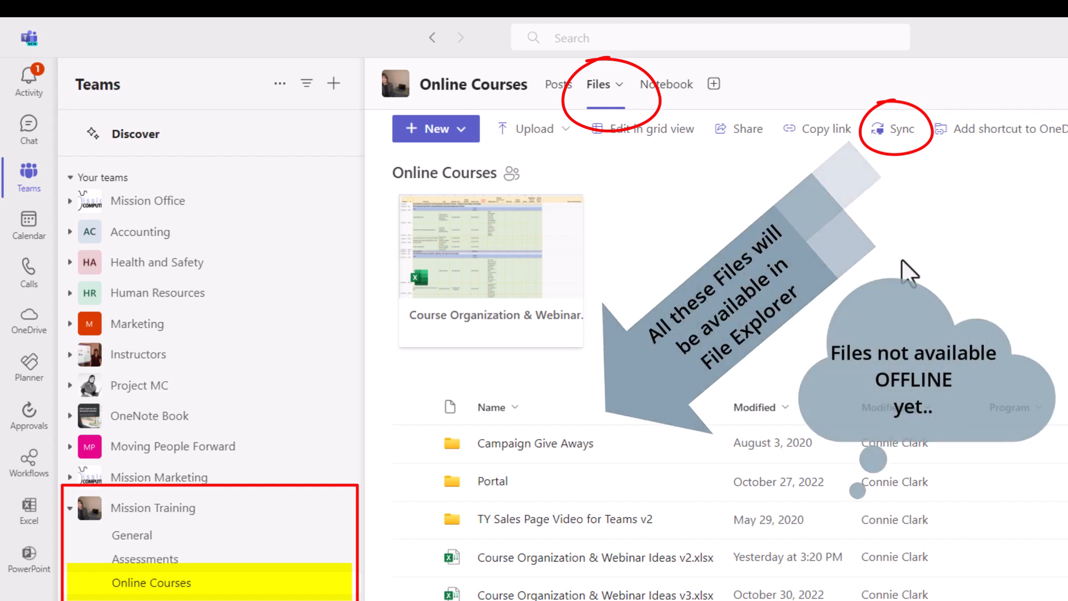
mouse_move(897, 282)
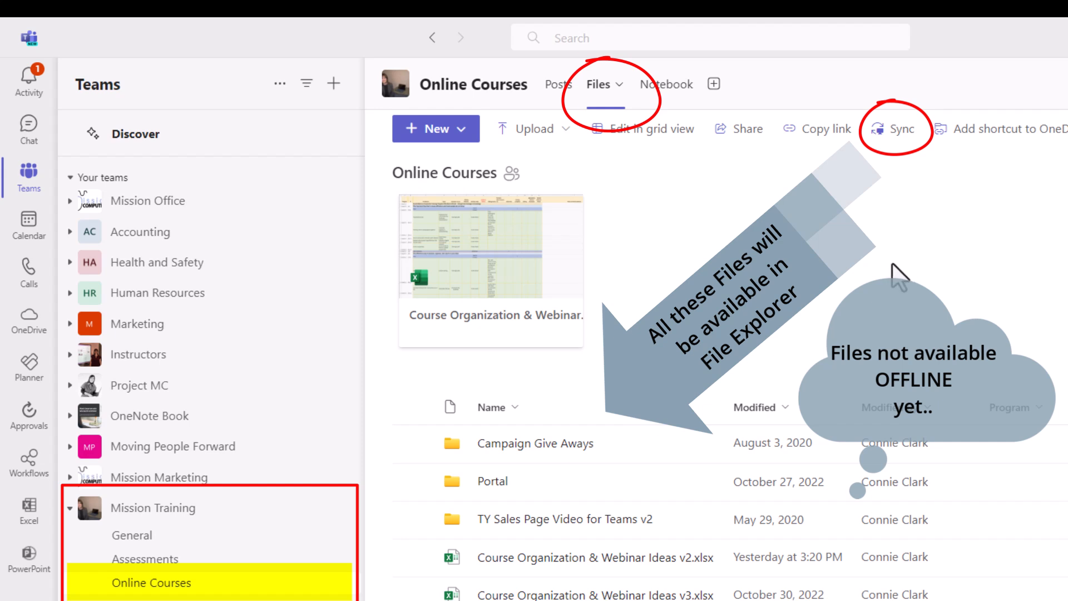
mouse_move(904, 287)
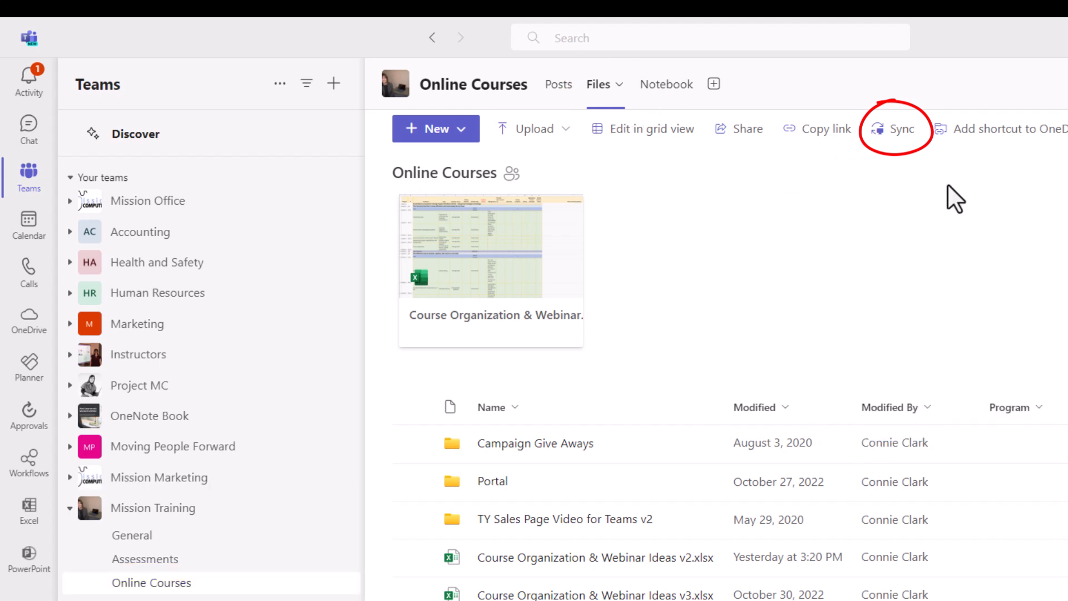
- Sync the Online Courses channel files into the Mission Training - Online Courses folder in File Explorer
click(895, 129)
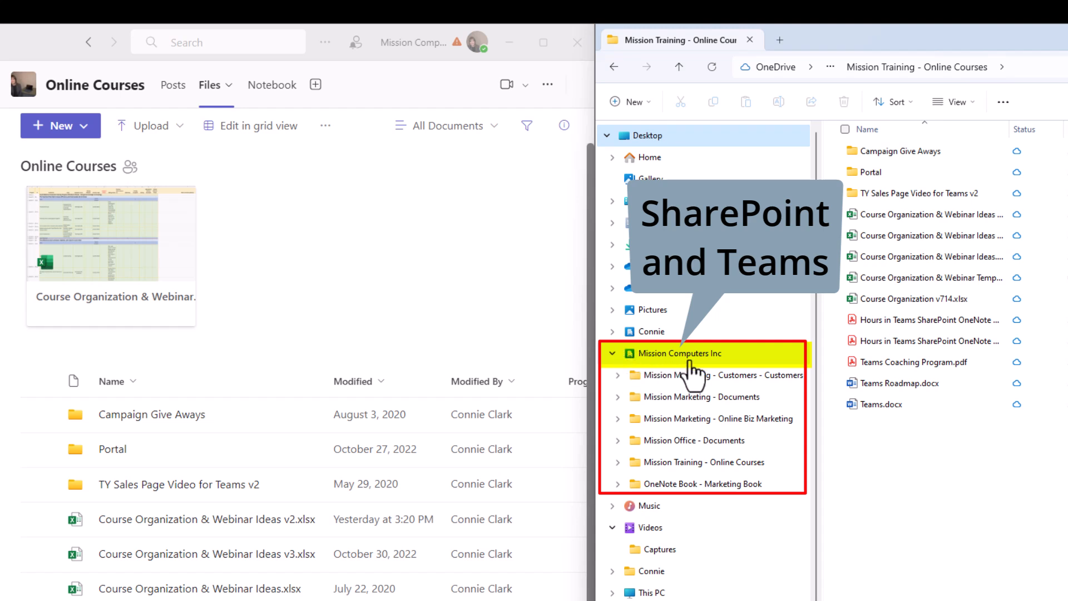
mouse_move(715, 367)
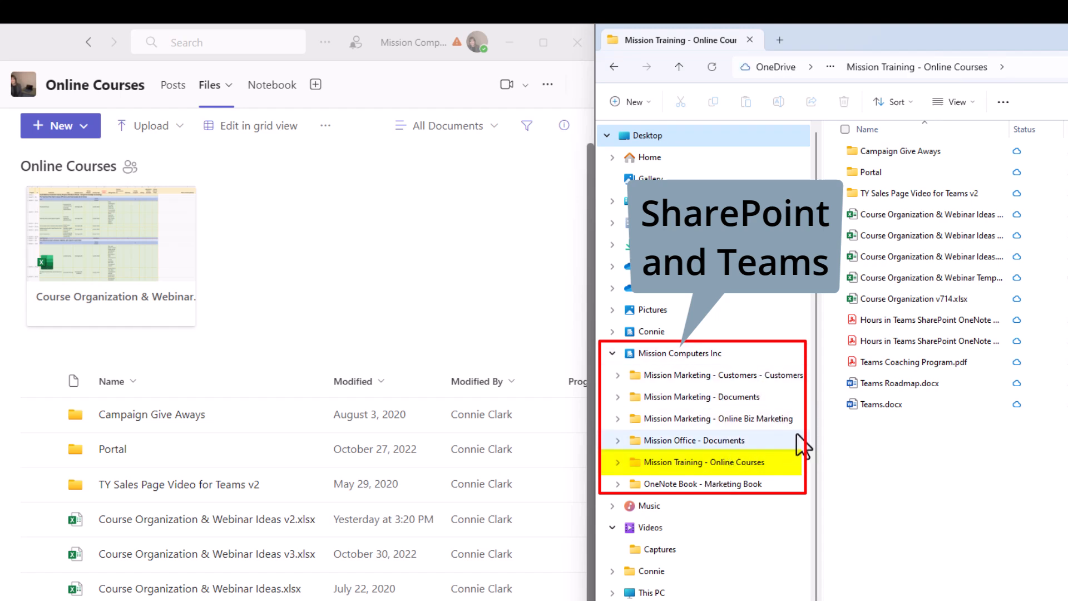
mouse_move(790, 468)
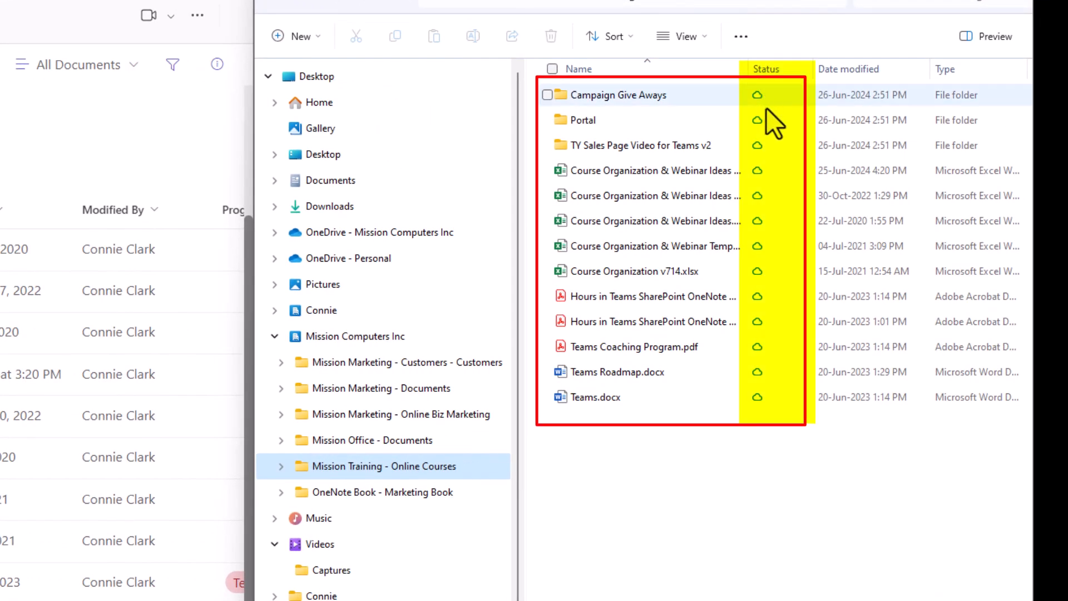
mouse_move(779, 124)
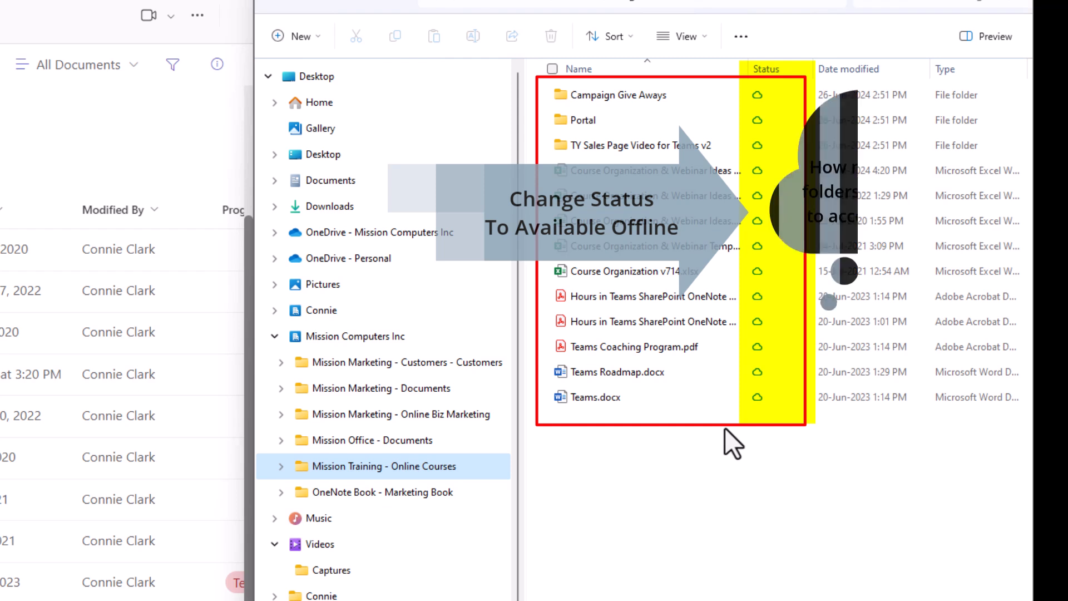
mouse_move(611, 136)
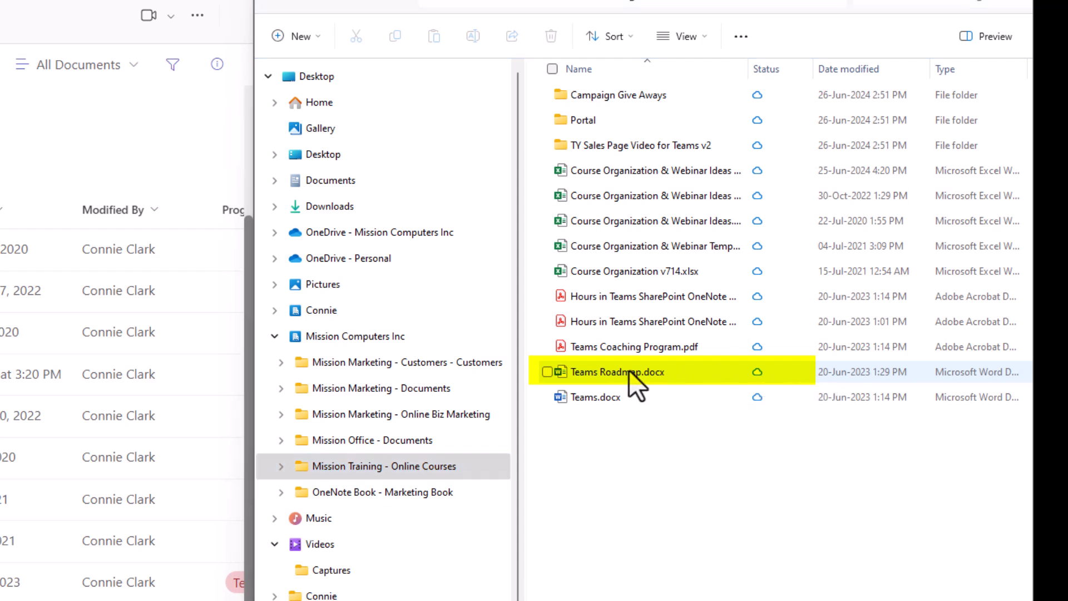
- Set Teams Roadmap.docx to 'Always keep on this device' from its context menu
right_click(639, 373)
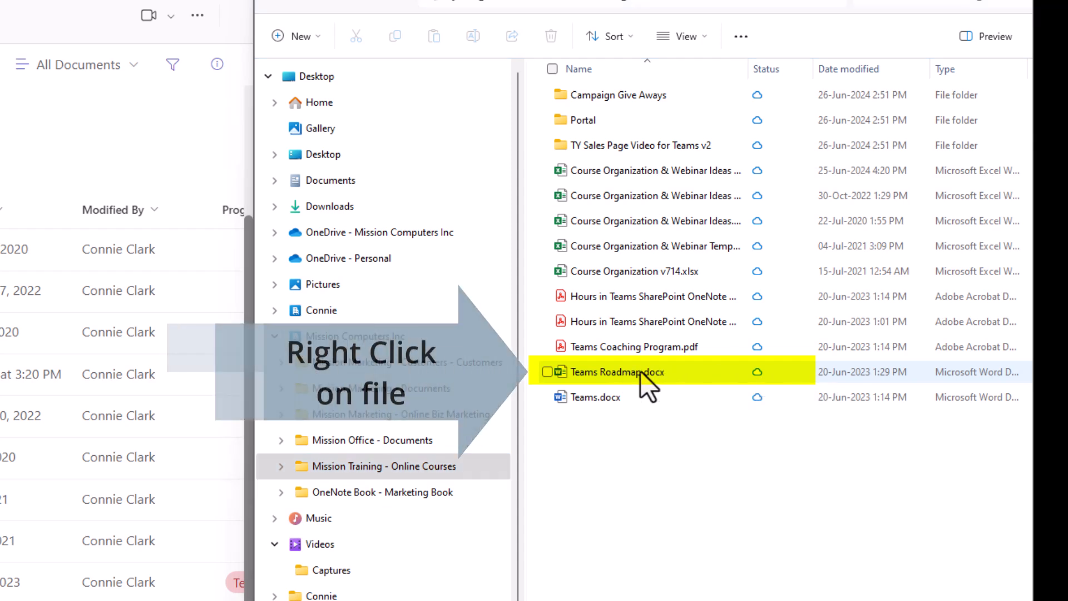
right_click(629, 372)
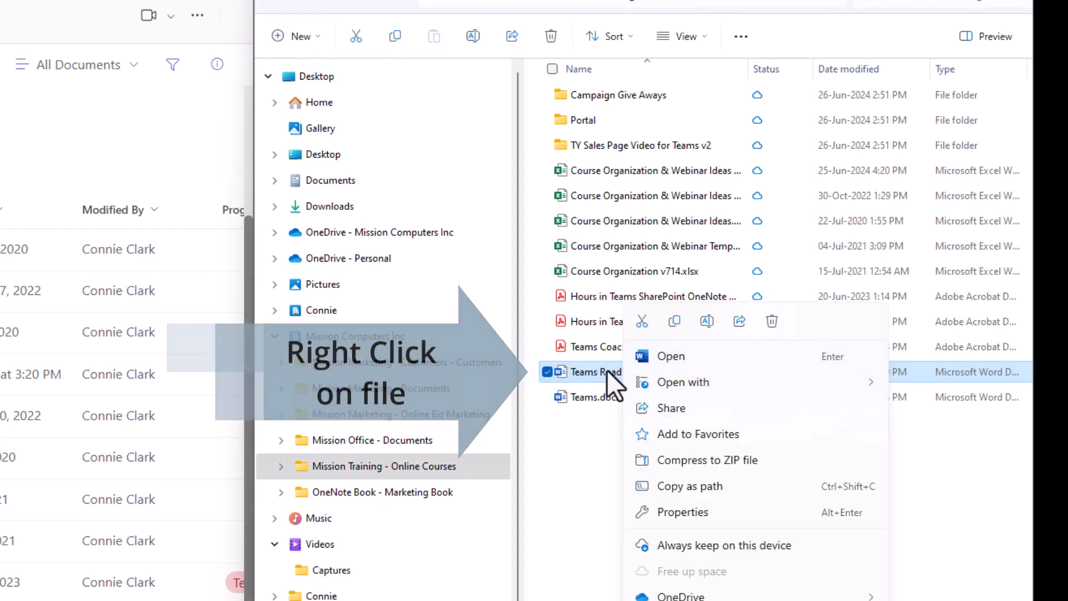
mouse_move(742, 562)
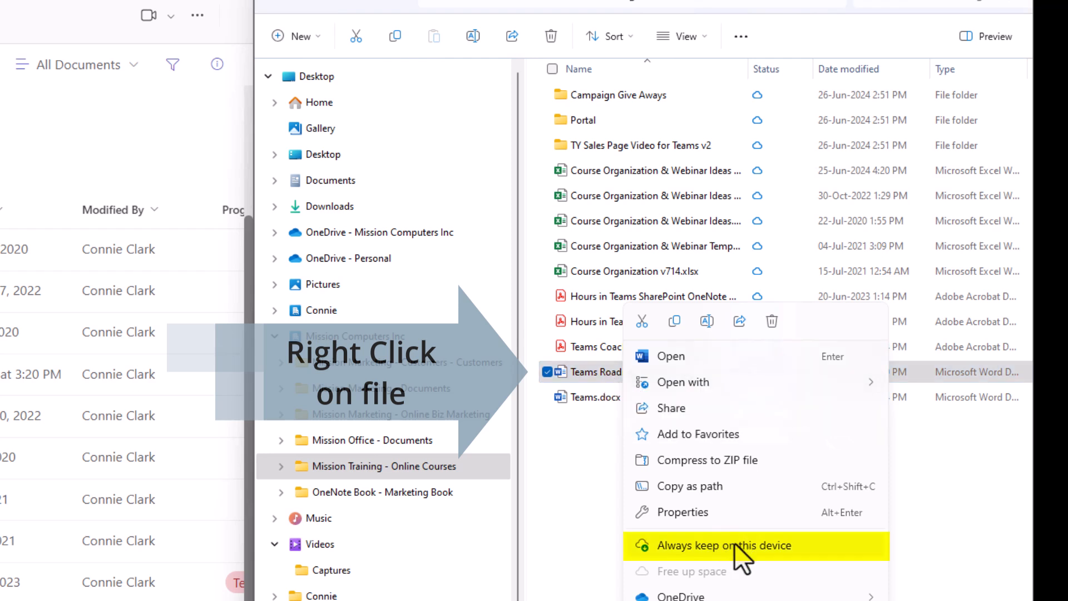
mouse_move(770, 560)
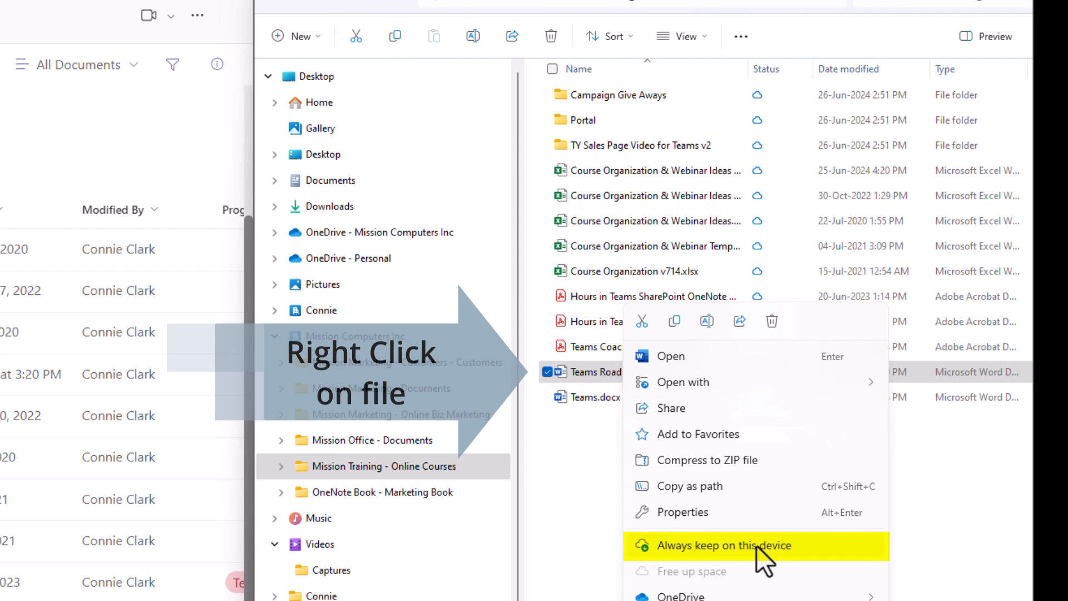
click(712, 545)
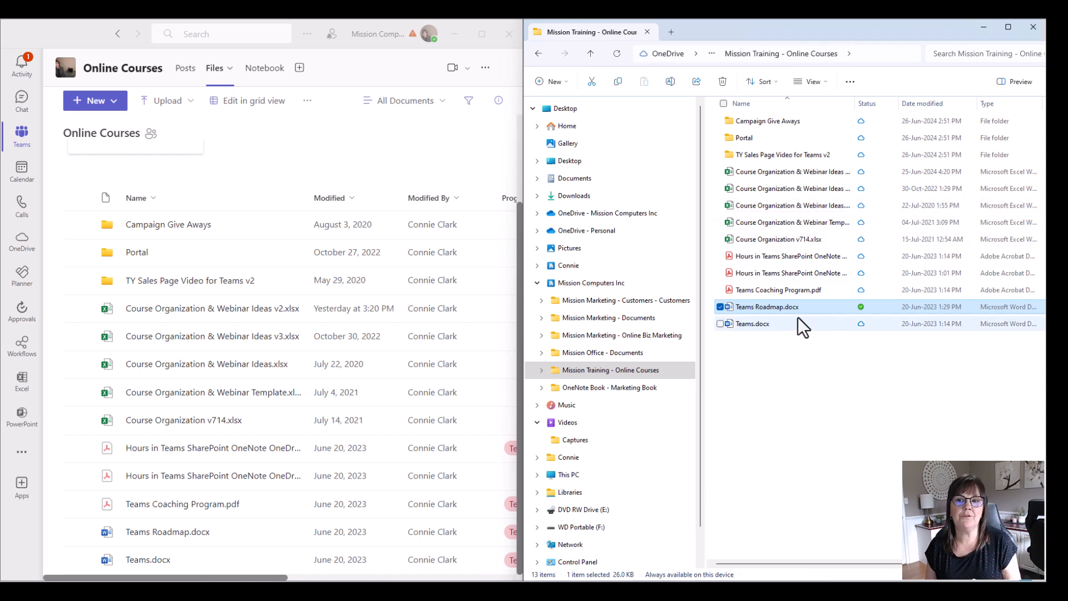
mouse_move(770, 316)
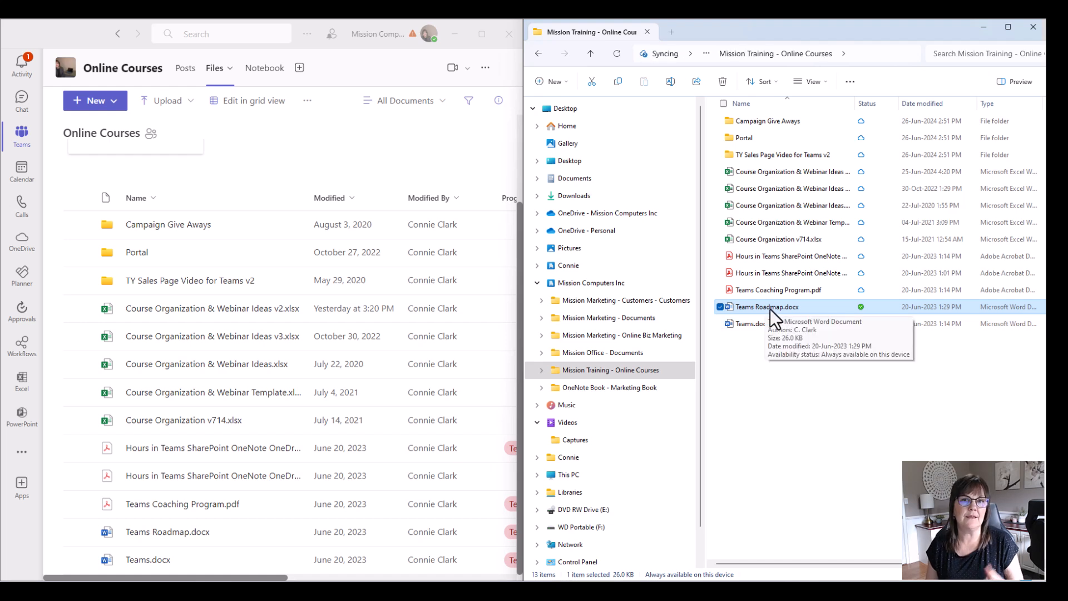